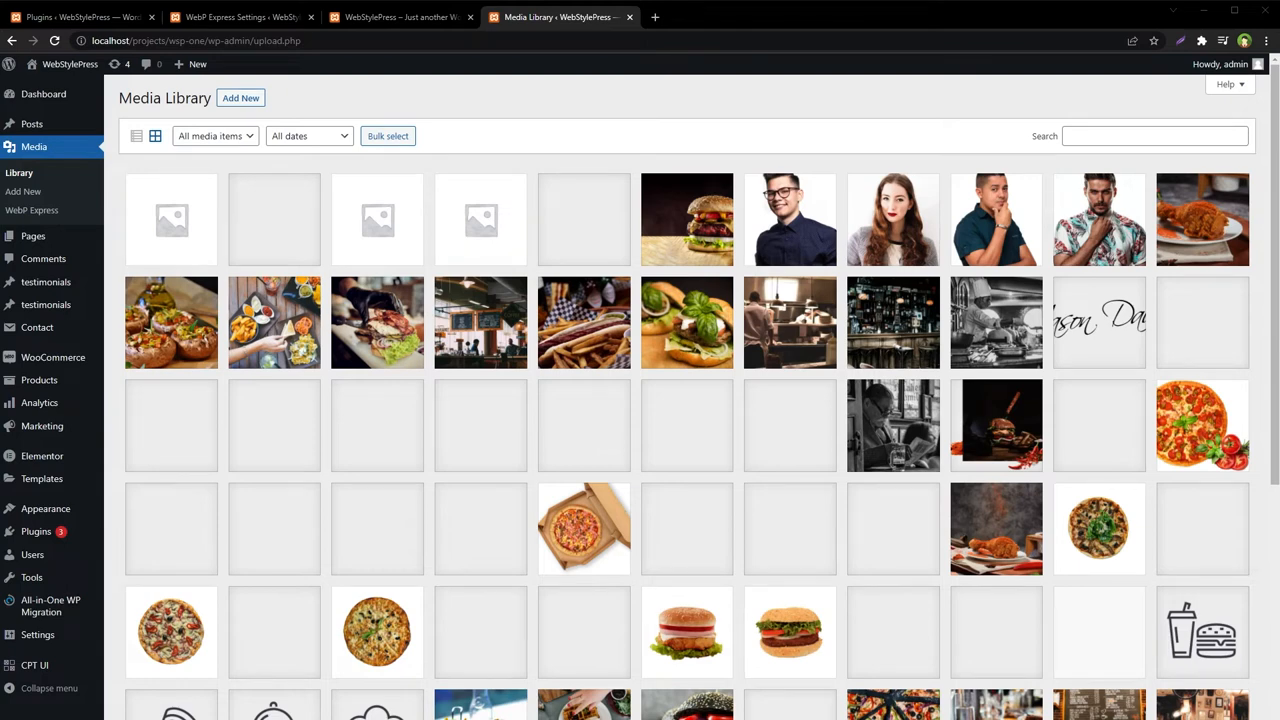
mouse_move(414, 374)
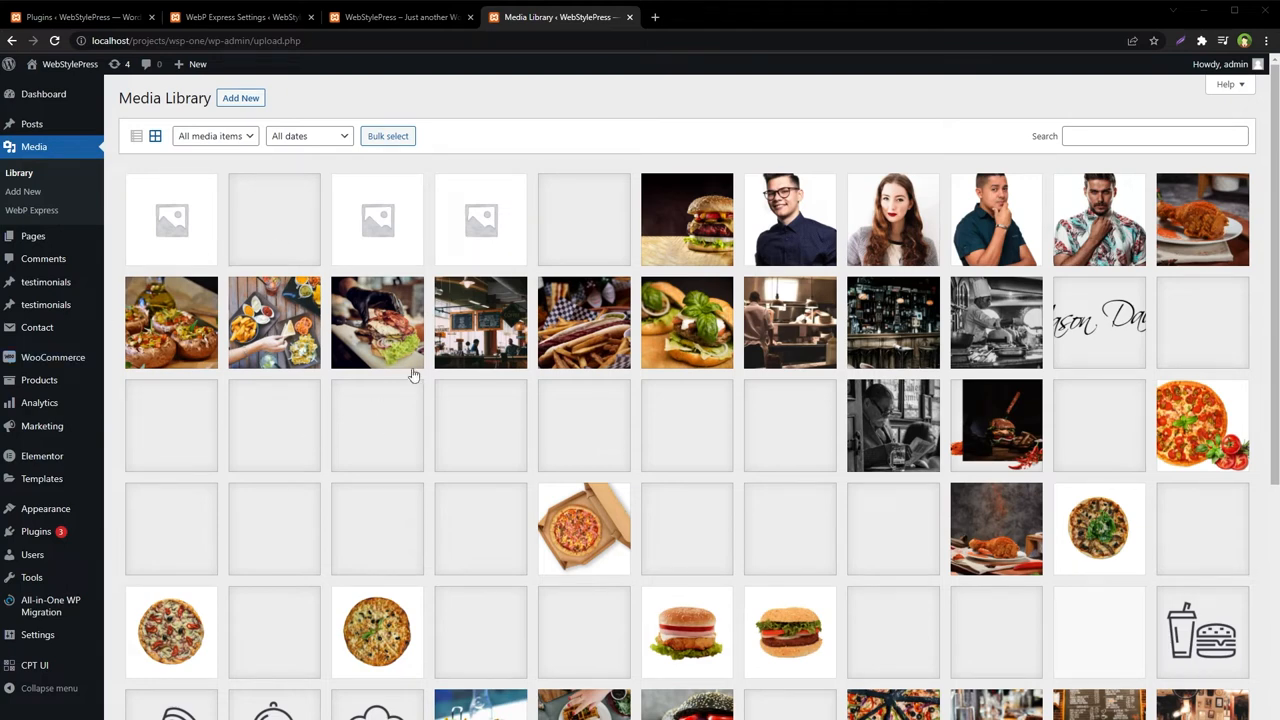
mouse_move(510, 387)
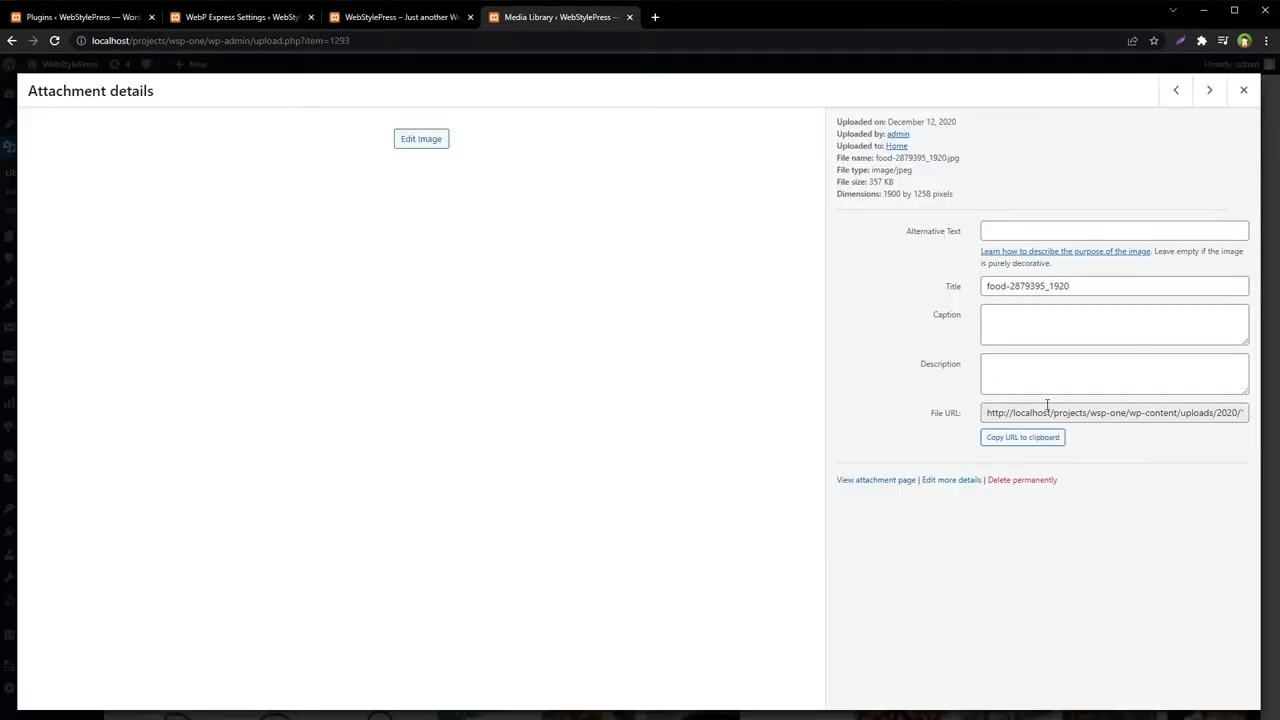
- Open a failing image URL, close its server error page, and view the console's 500 errors
click(1113, 412)
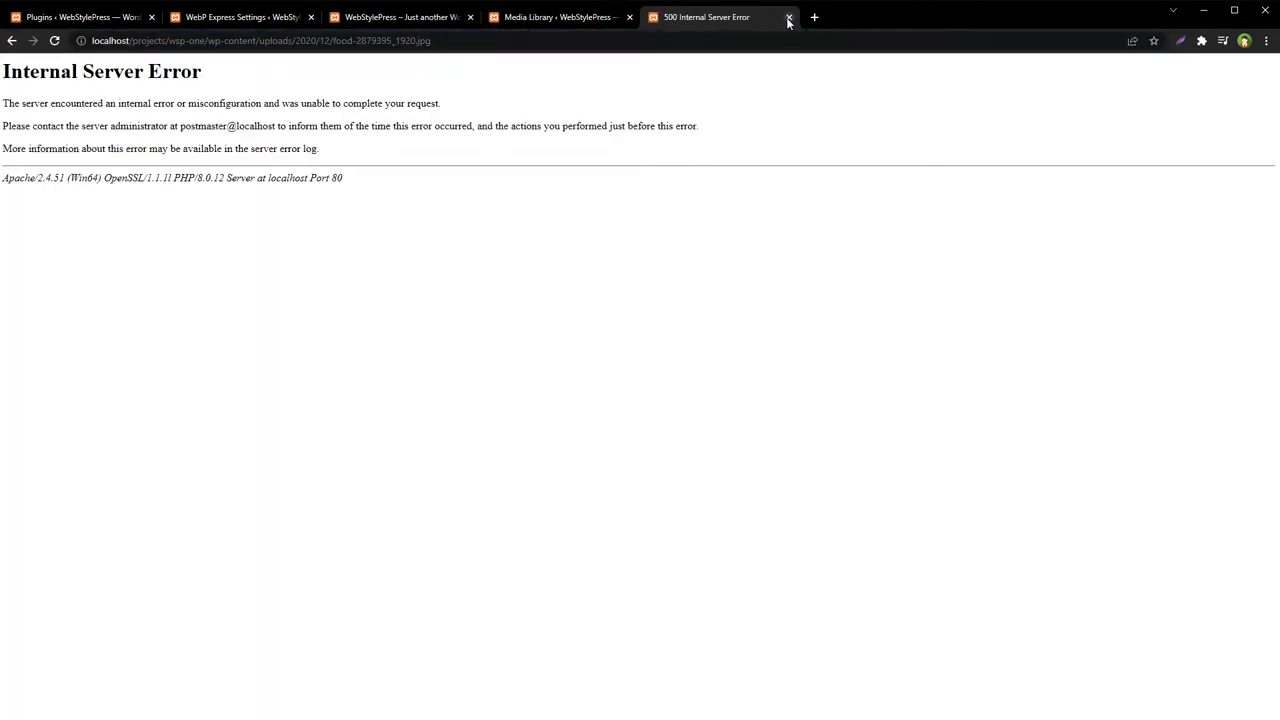
click(789, 17)
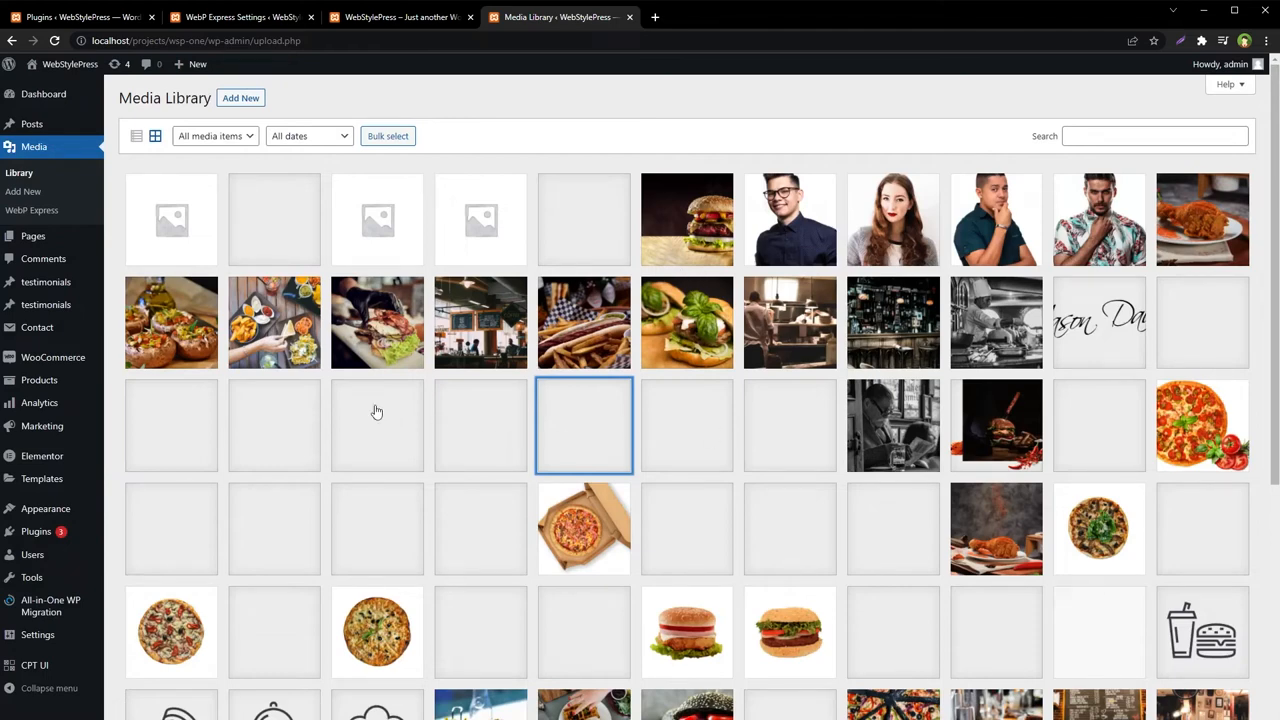
mouse_move(481, 419)
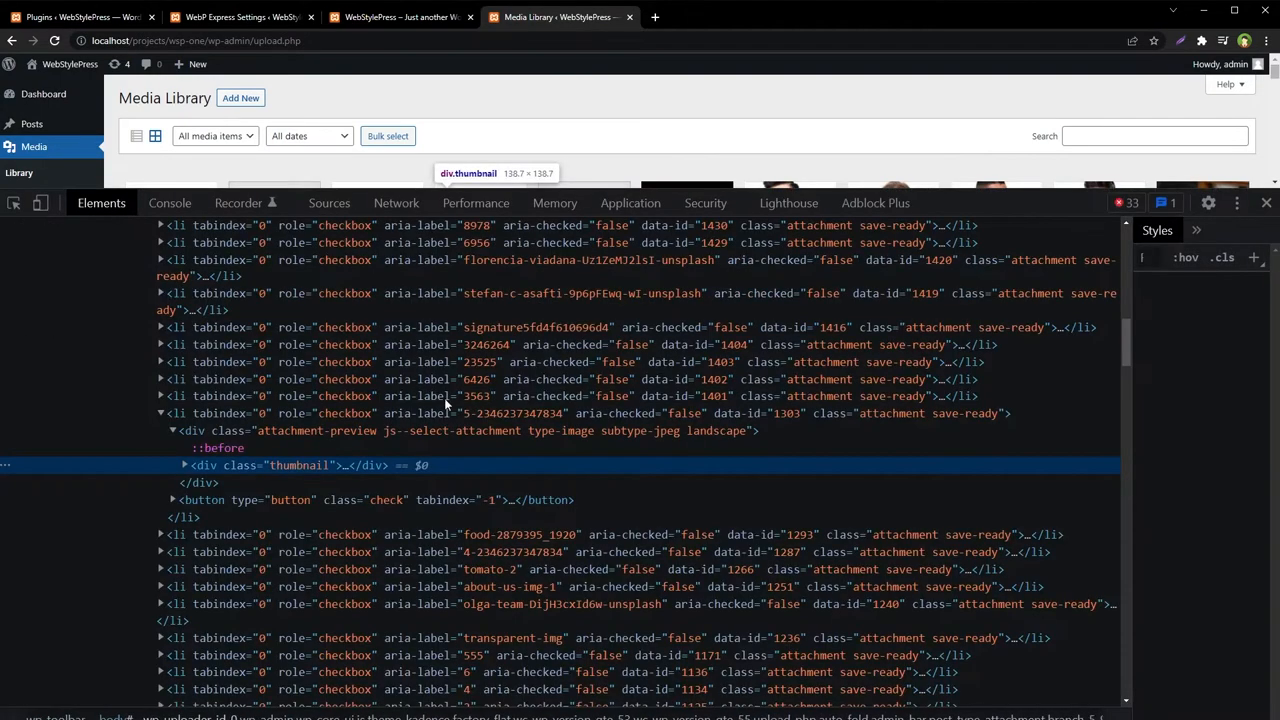
click(169, 203)
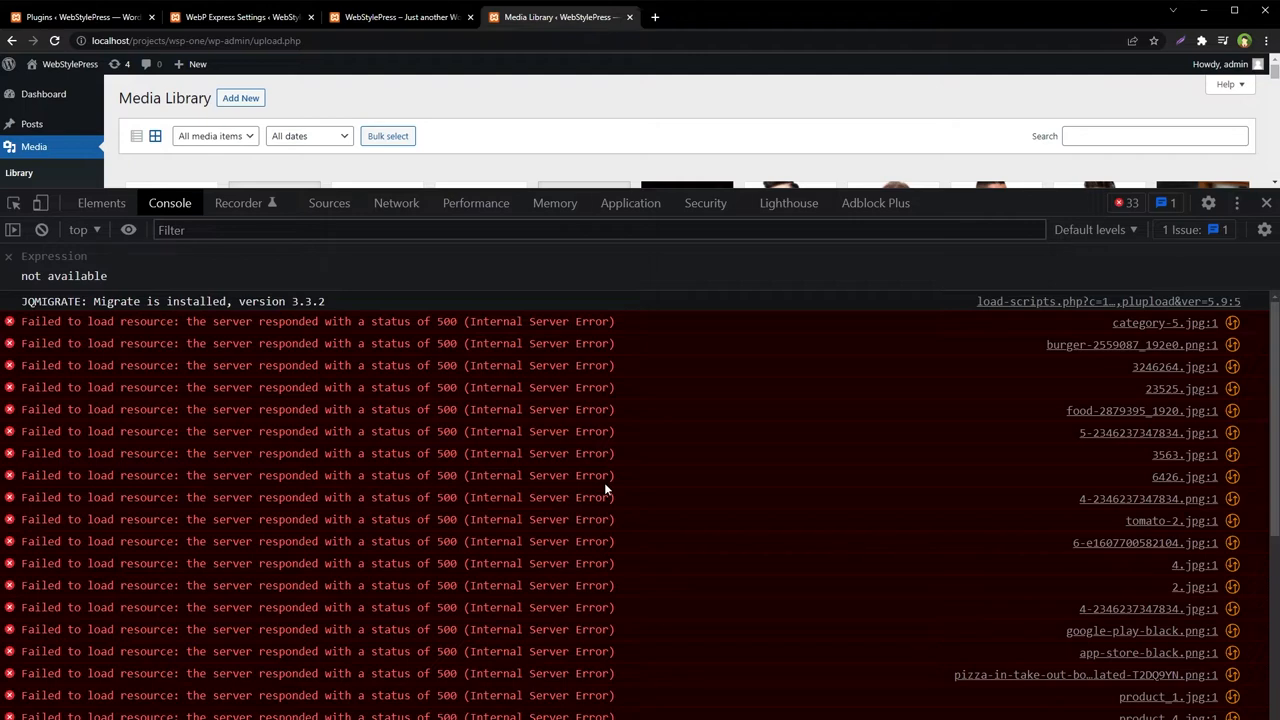
mouse_move(1169, 358)
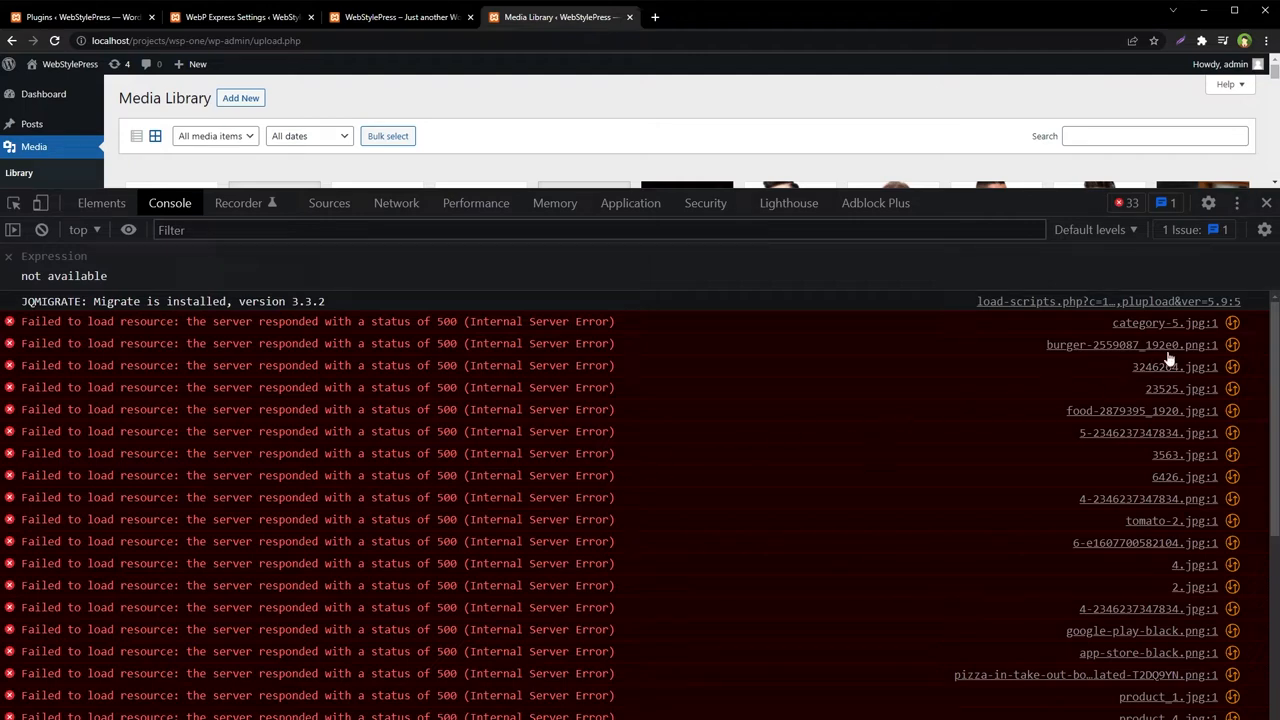
mouse_move(1195, 521)
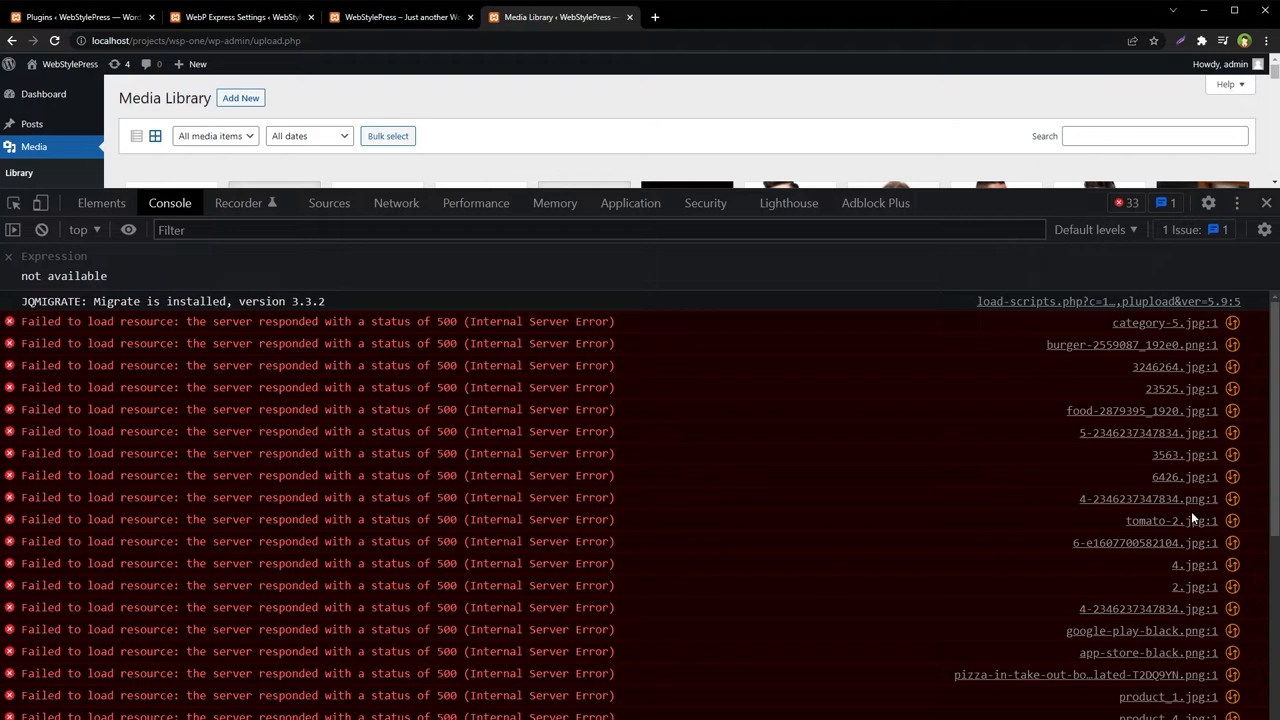
mouse_move(1248, 214)
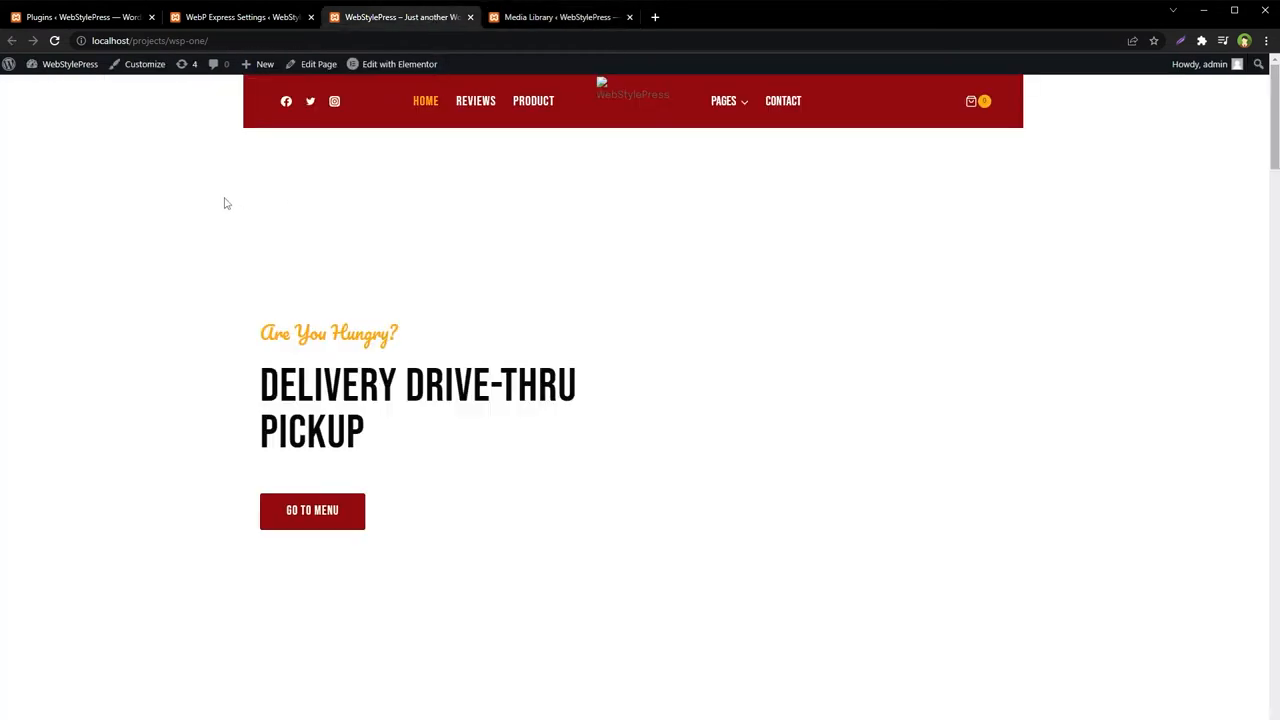
- Scroll the homepage to confirm the hero, dish and reviewer images are broken
scroll(down, 3)
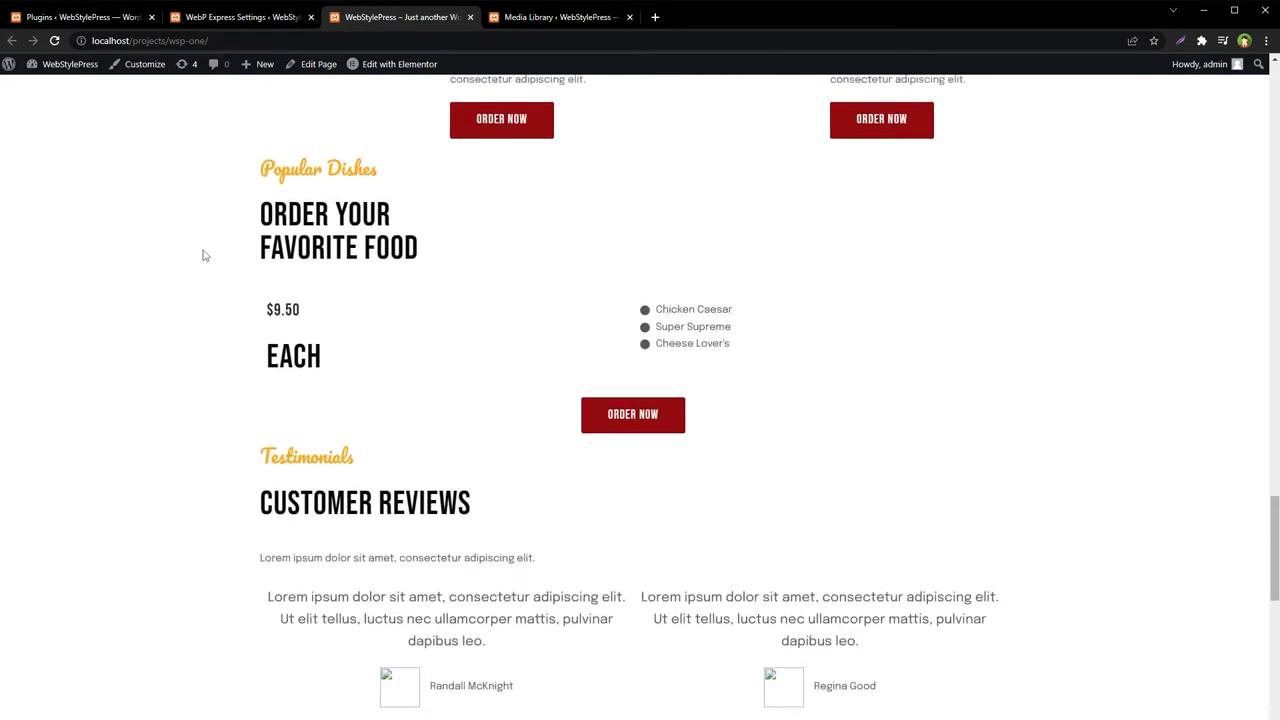
scroll(up, 3)
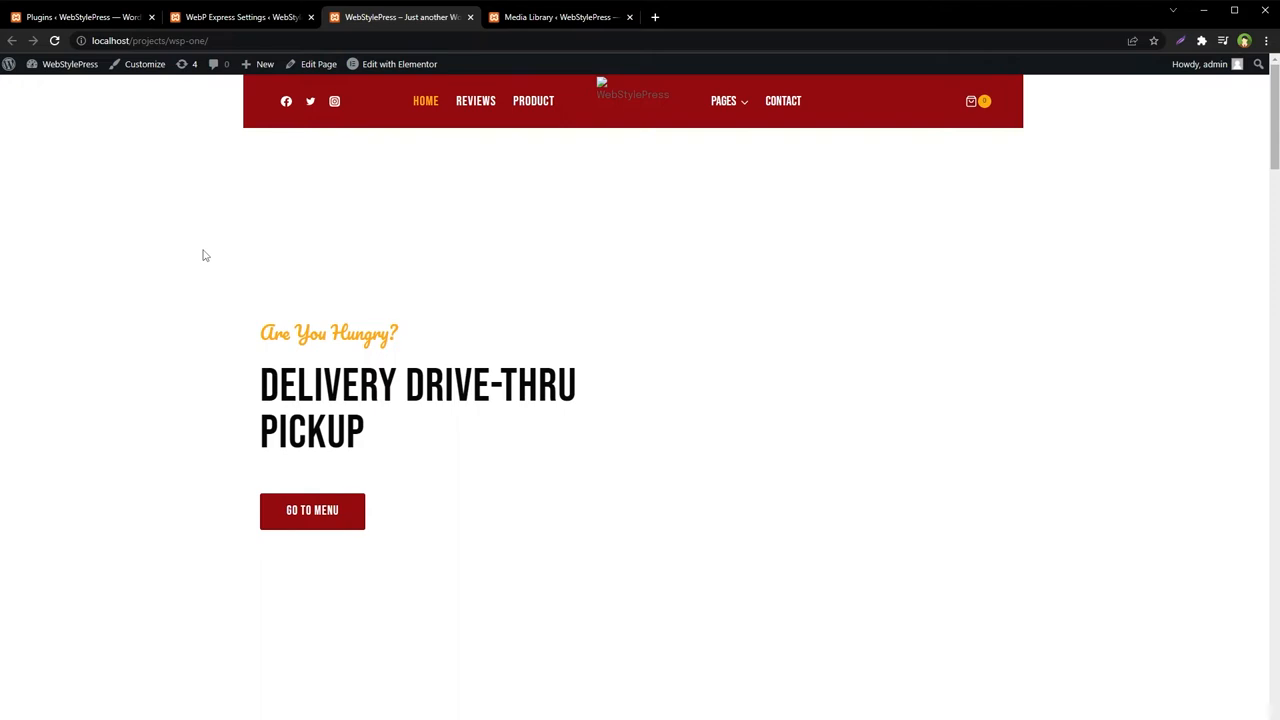
click(240, 17)
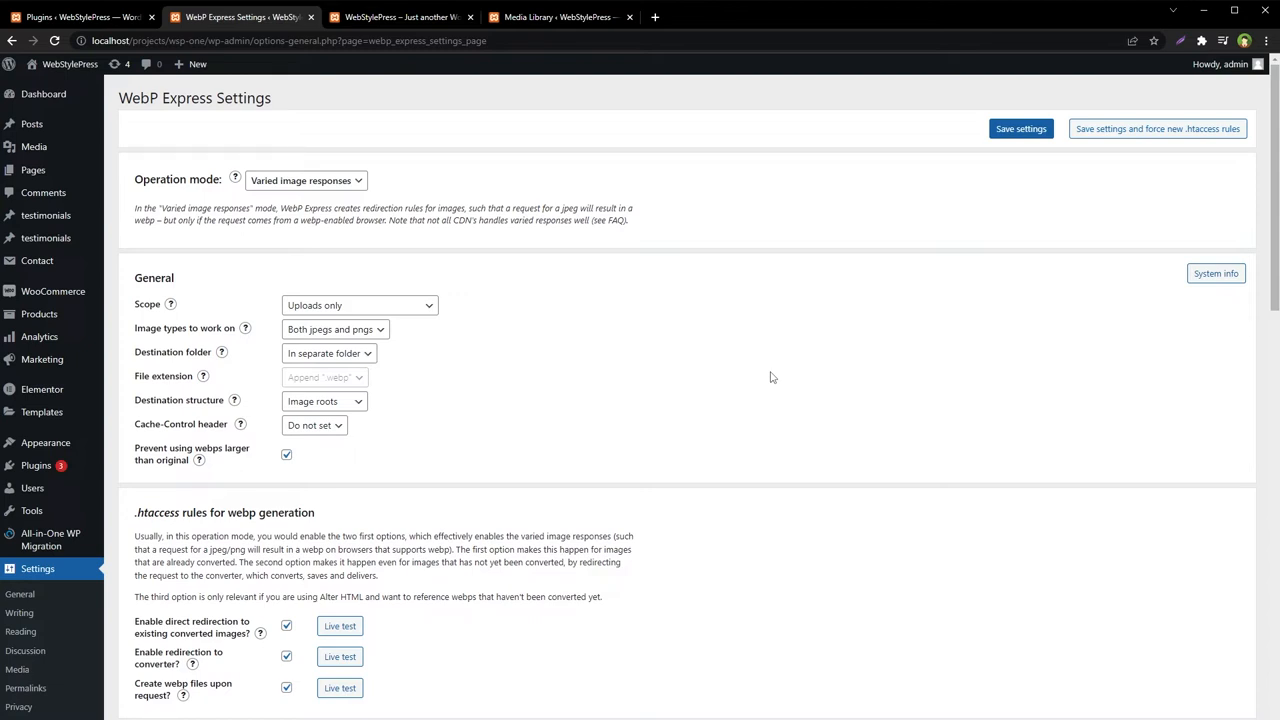
scroll(down, 3)
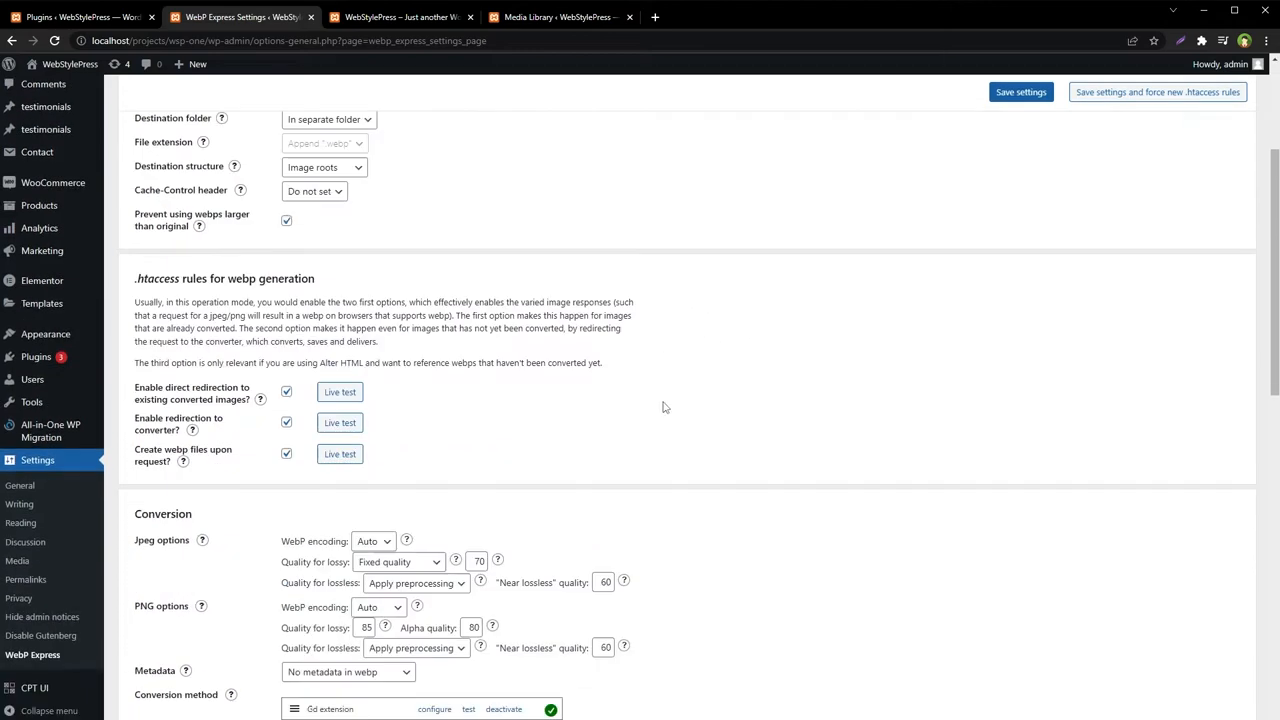
scroll(down, 3)
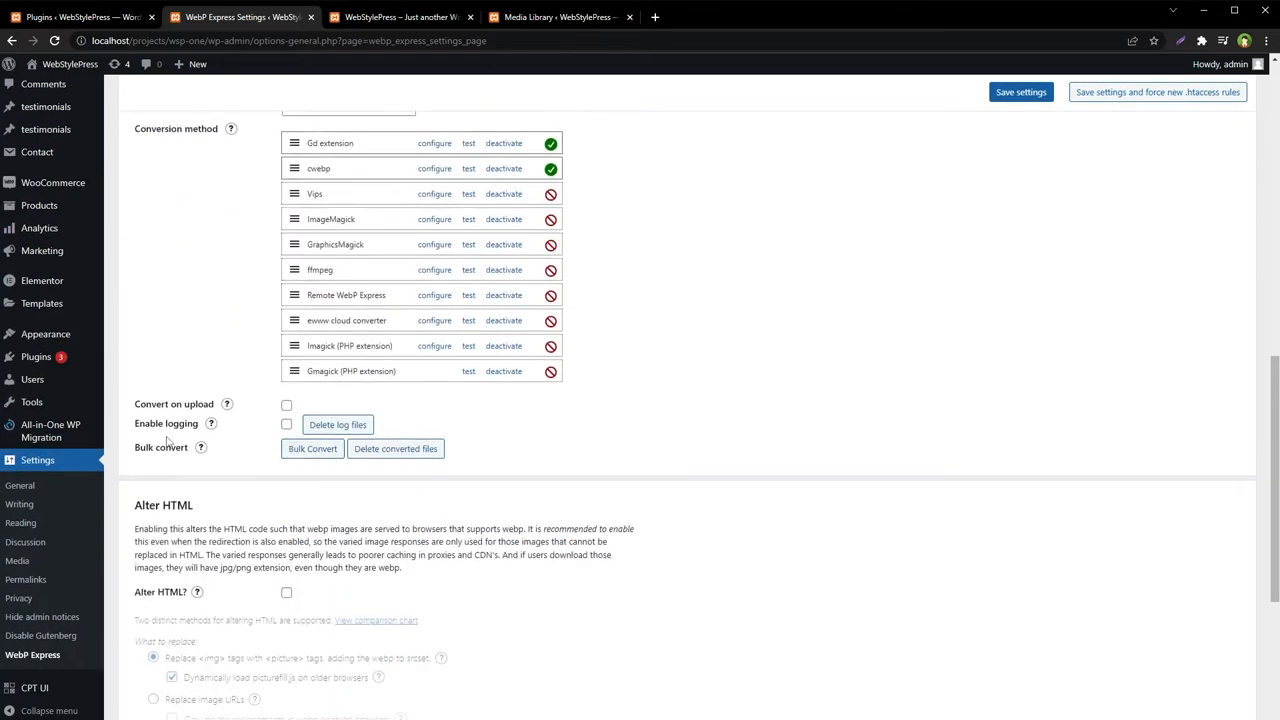
click(312, 448)
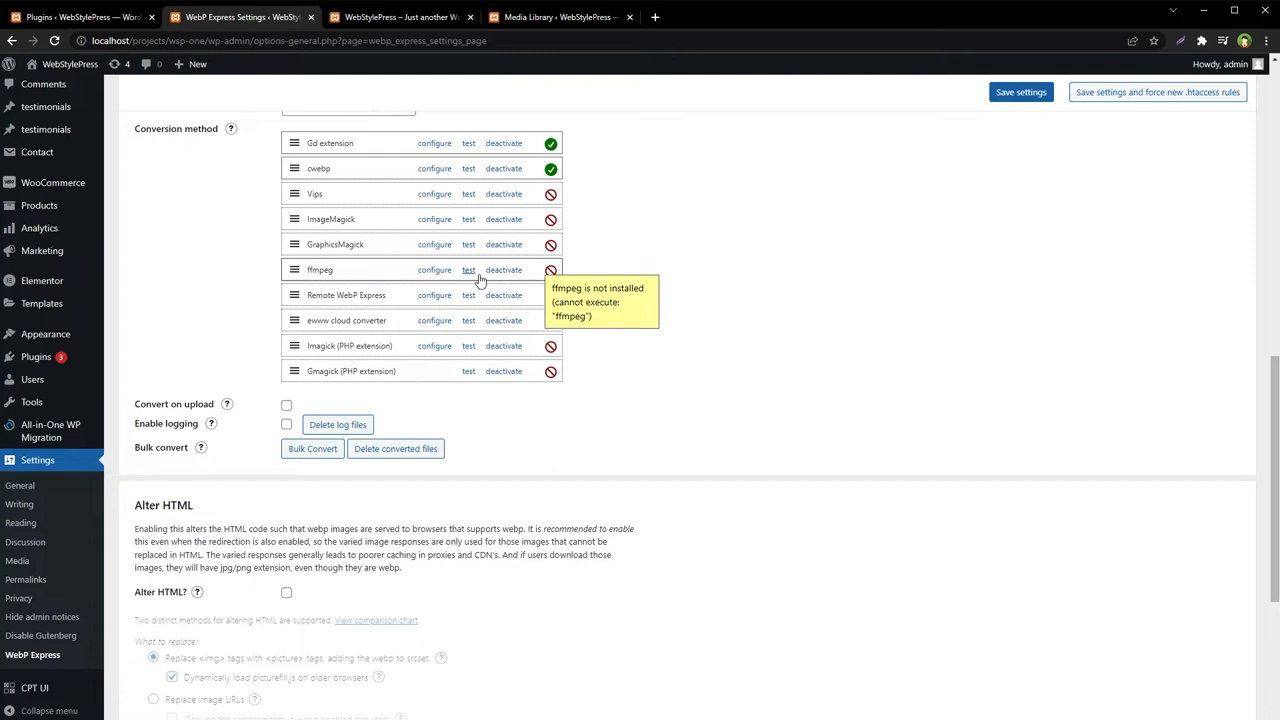
- Tick Alter HTML in WebP Express, choose Replace image URLs, and save settings
scroll(down, 3)
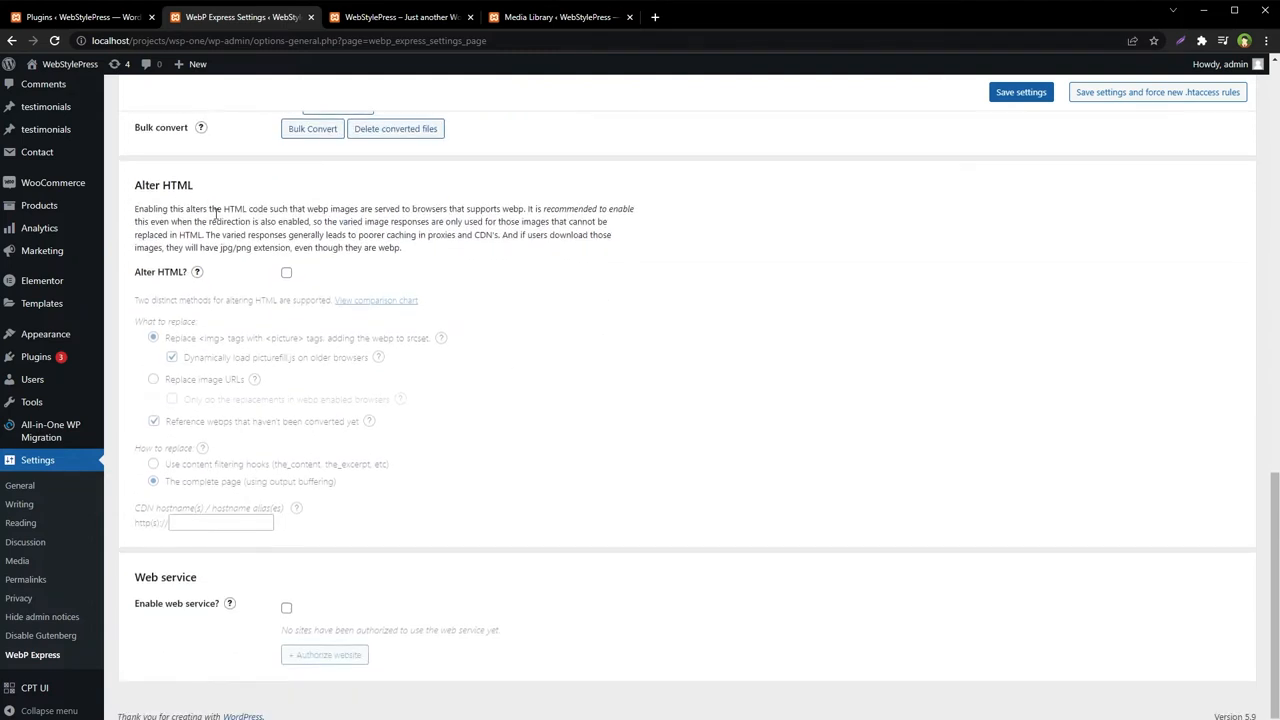
mouse_move(203, 293)
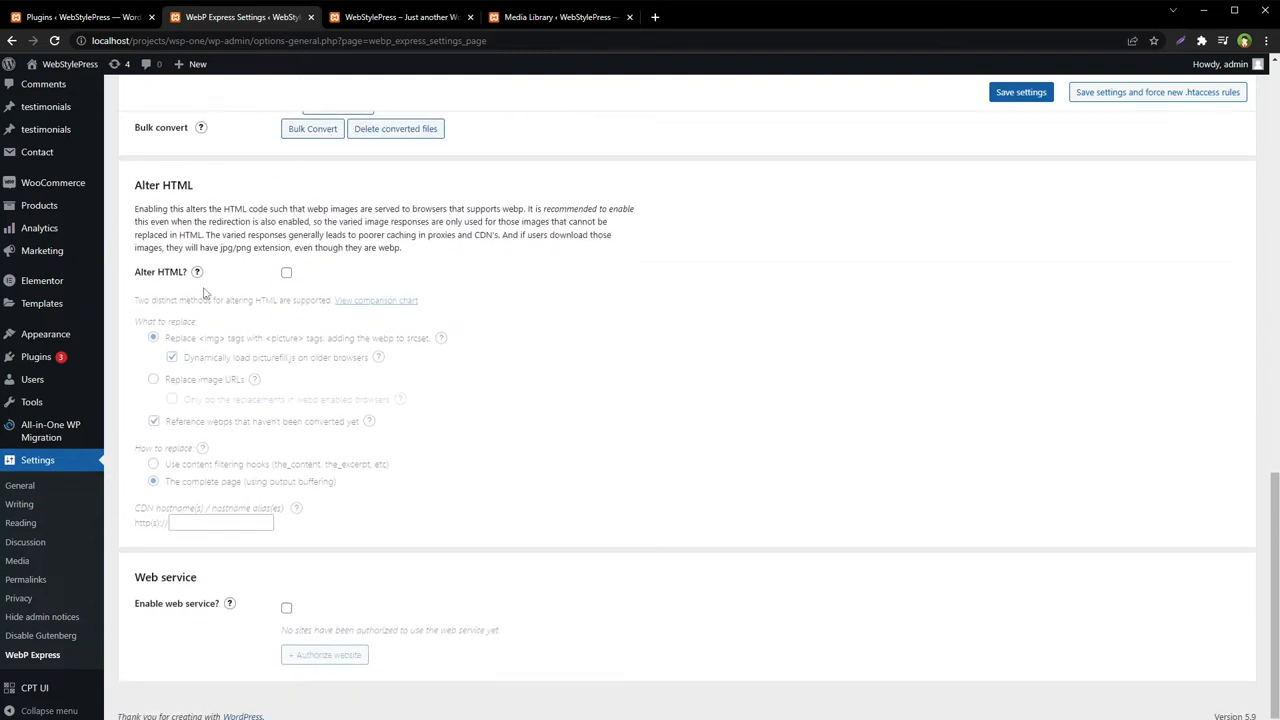
click(287, 272)
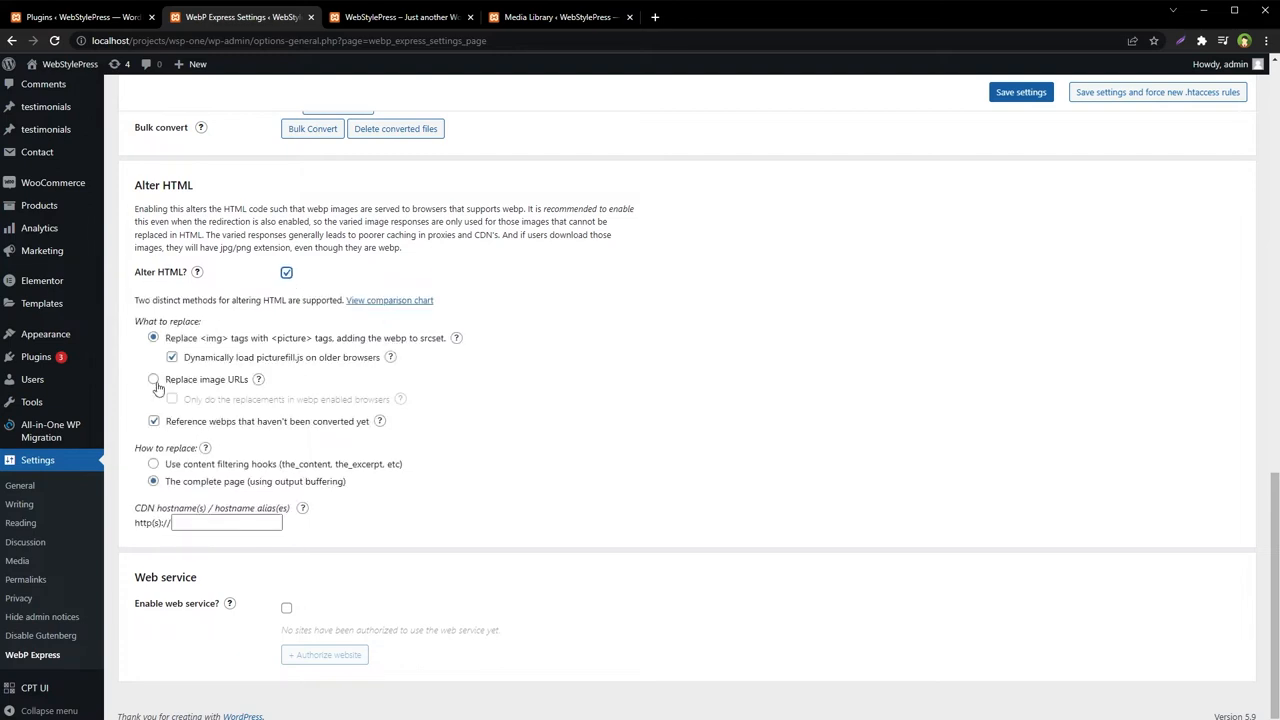
click(153, 379)
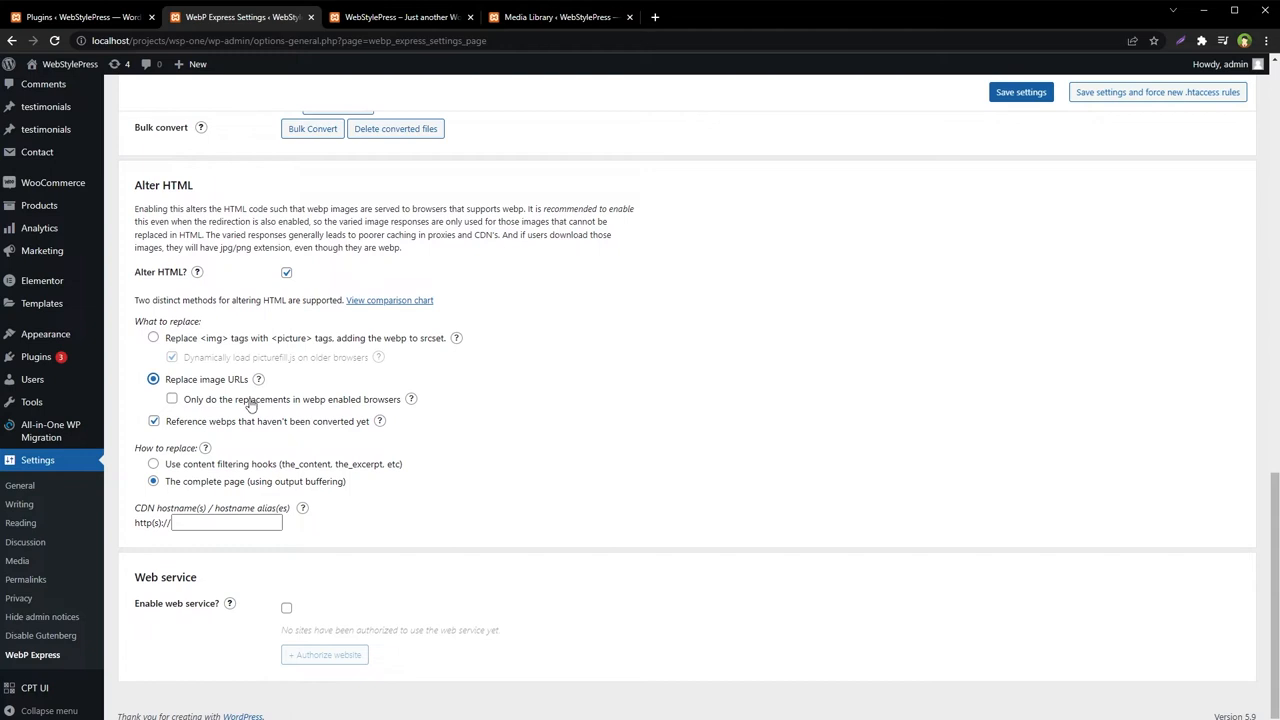
click(1020, 92)
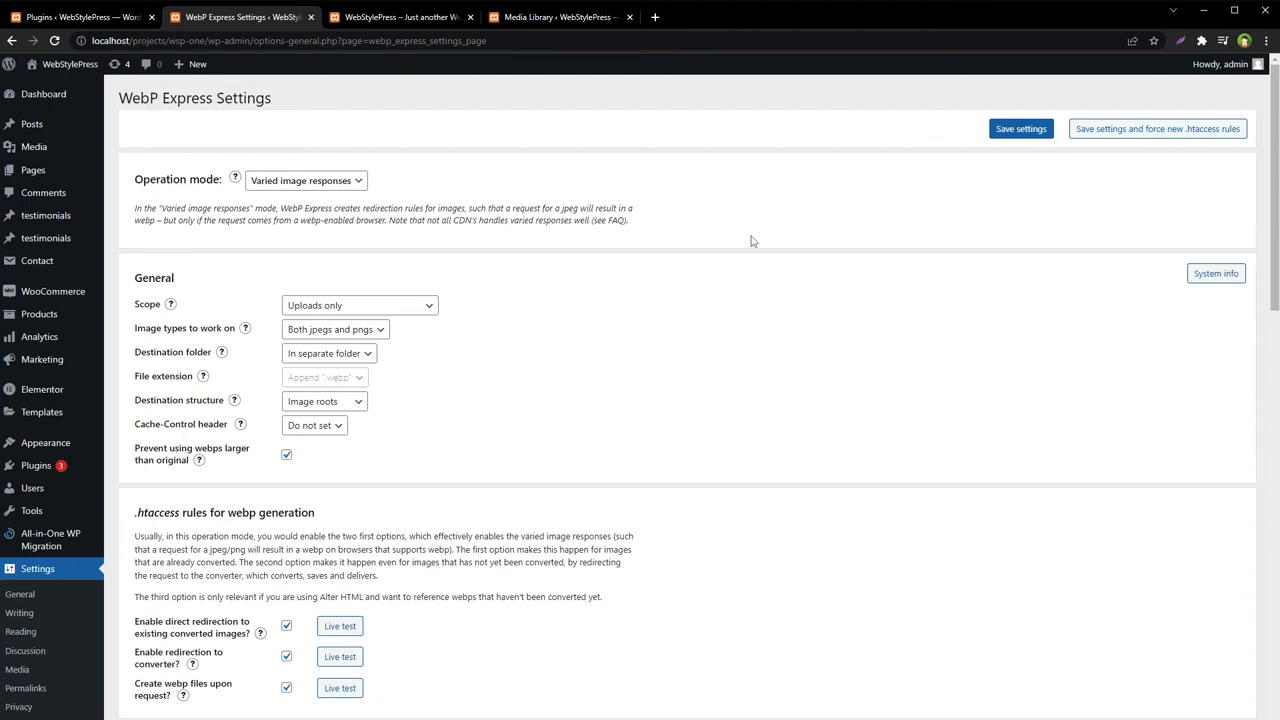
mouse_move(42, 389)
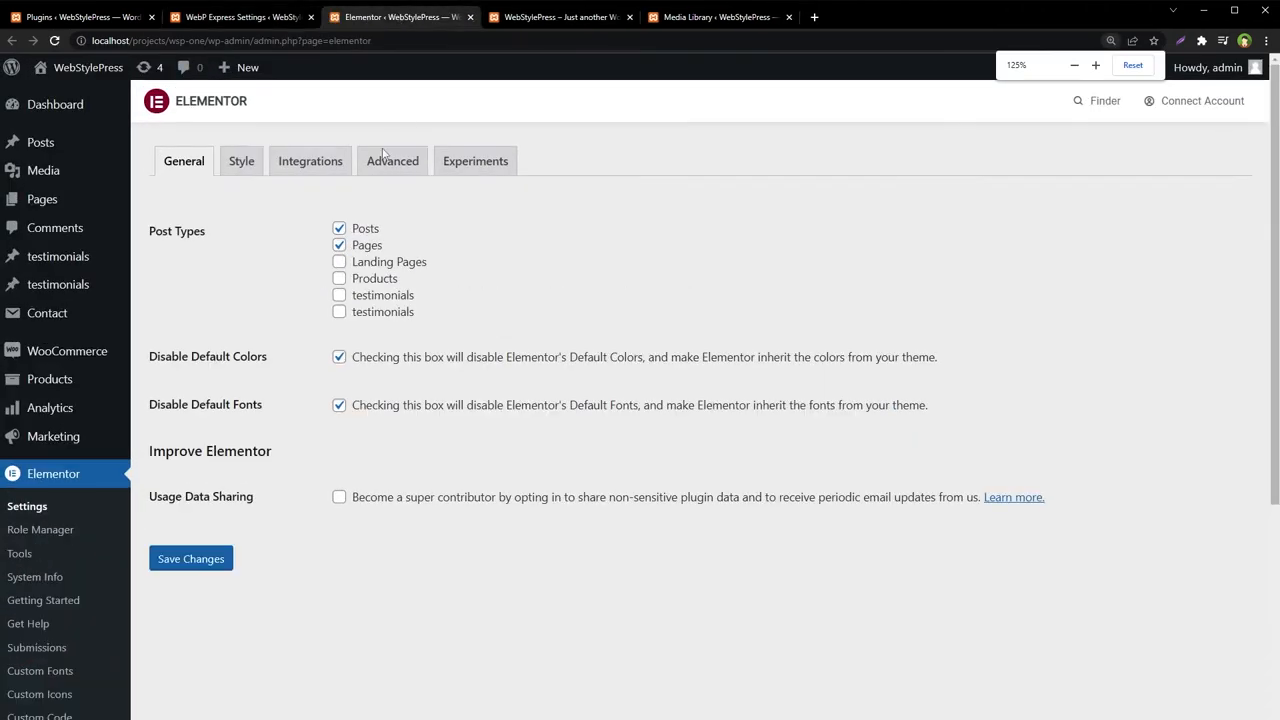
- On Elementor's Advanced settings, change CSS Print Method from External File to Internal Embedding
click(392, 161)
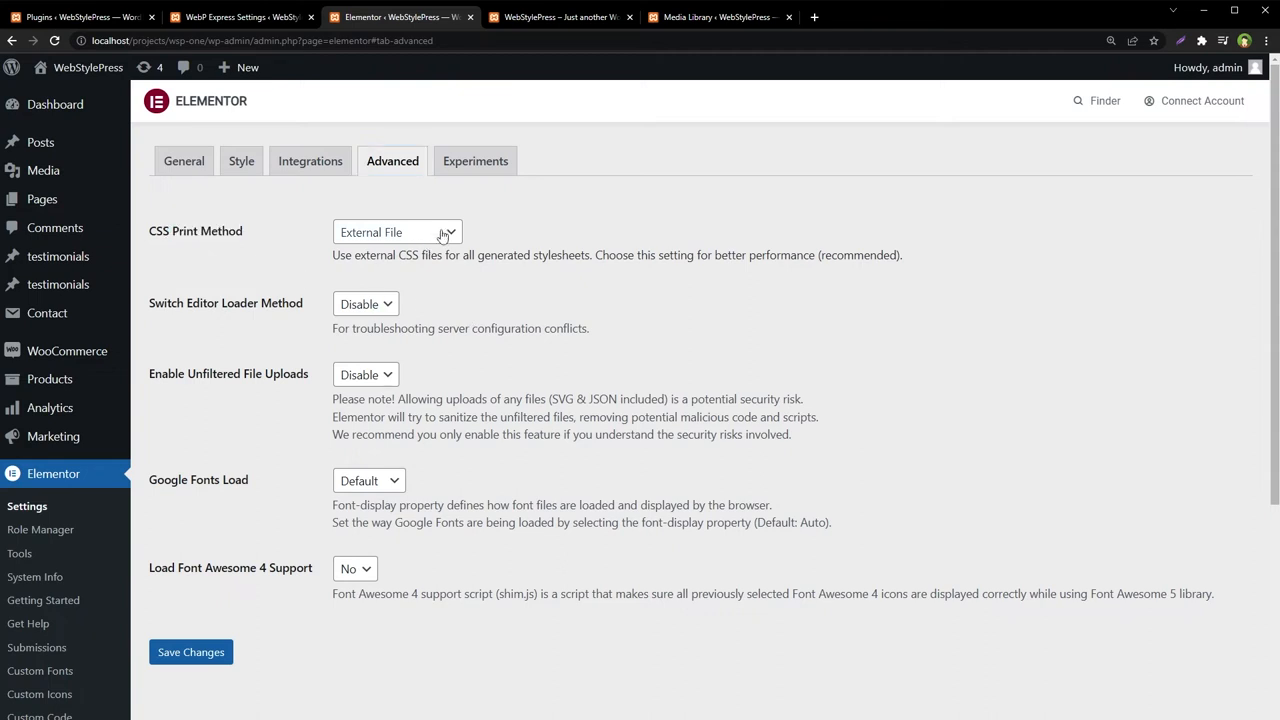
click(397, 231)
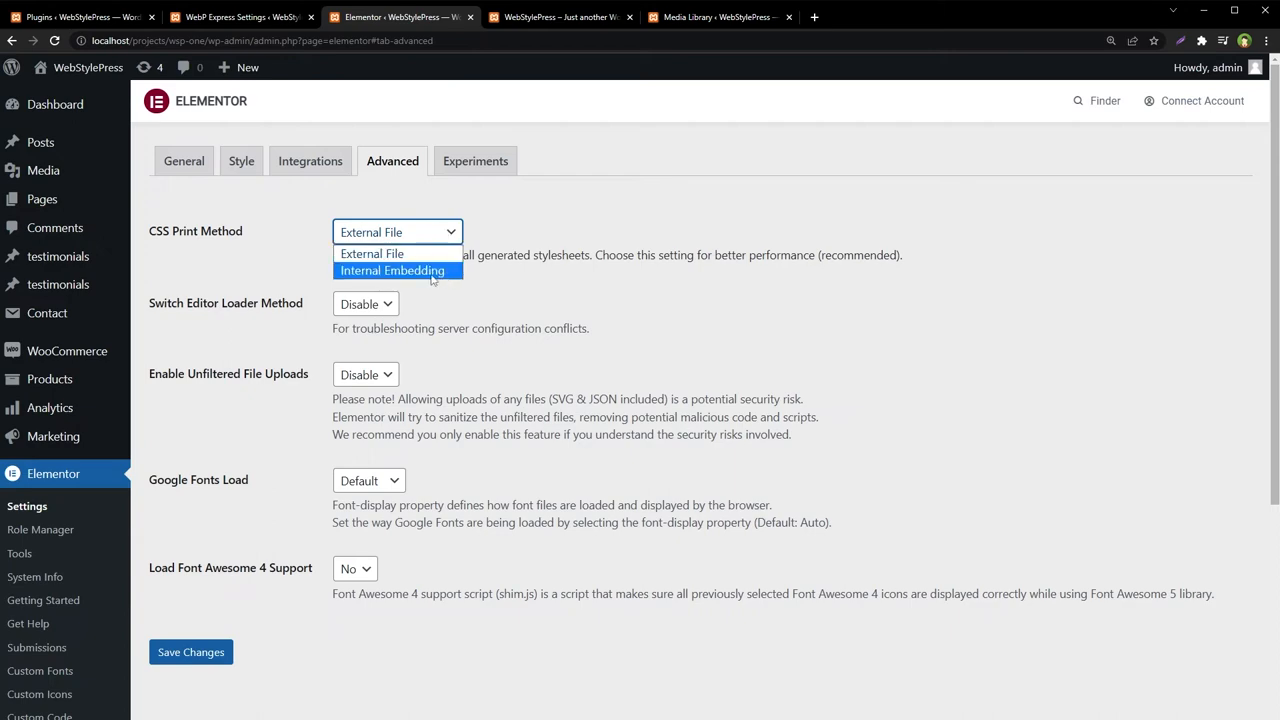
click(392, 270)
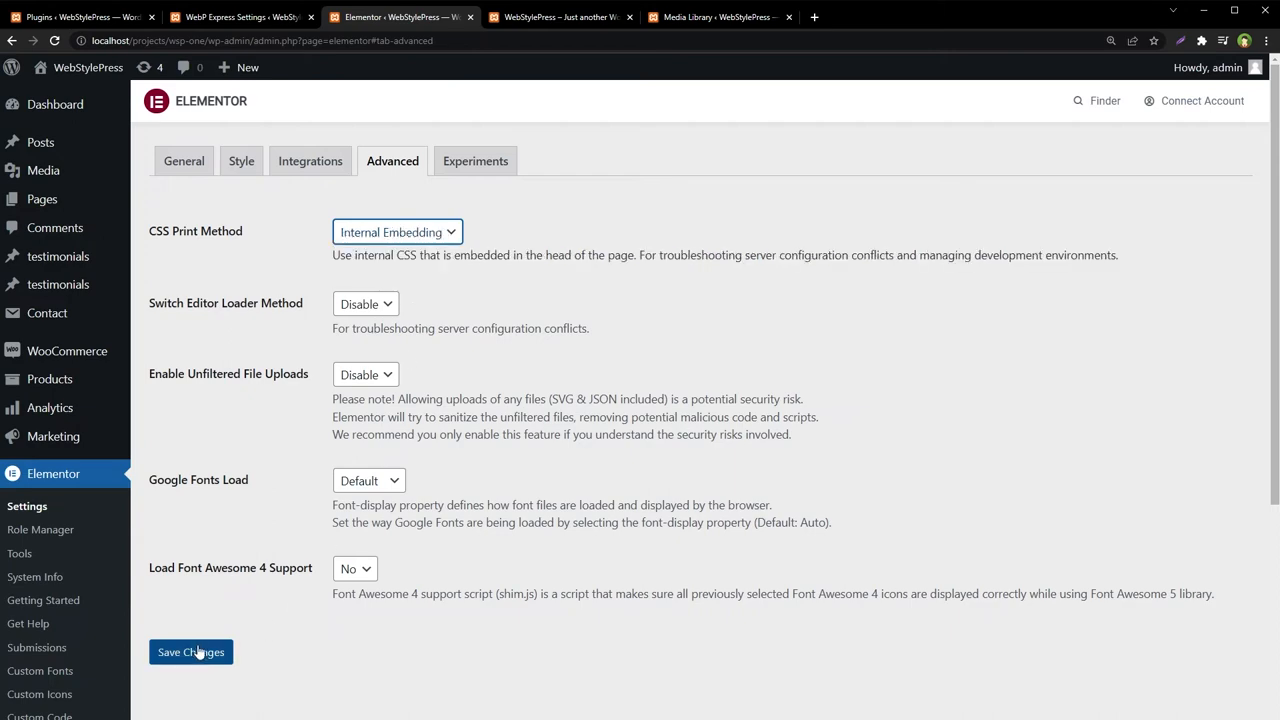
scroll(down, 3)
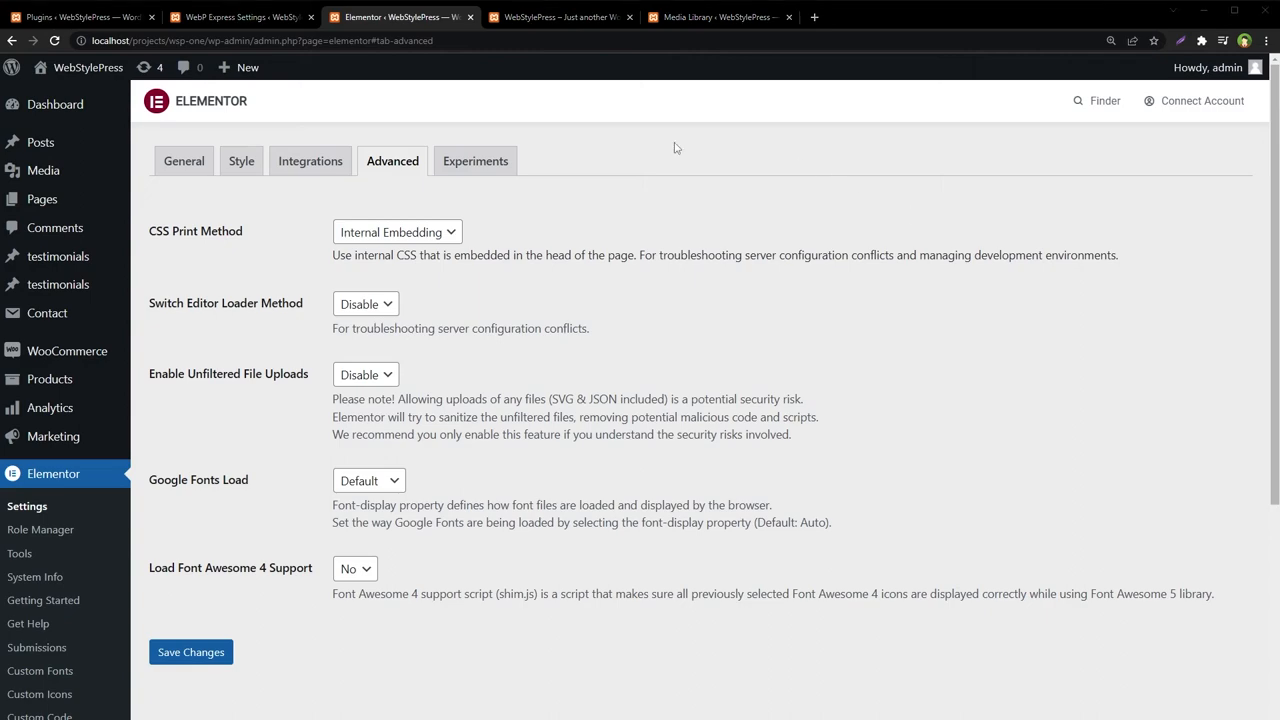
click(715, 17)
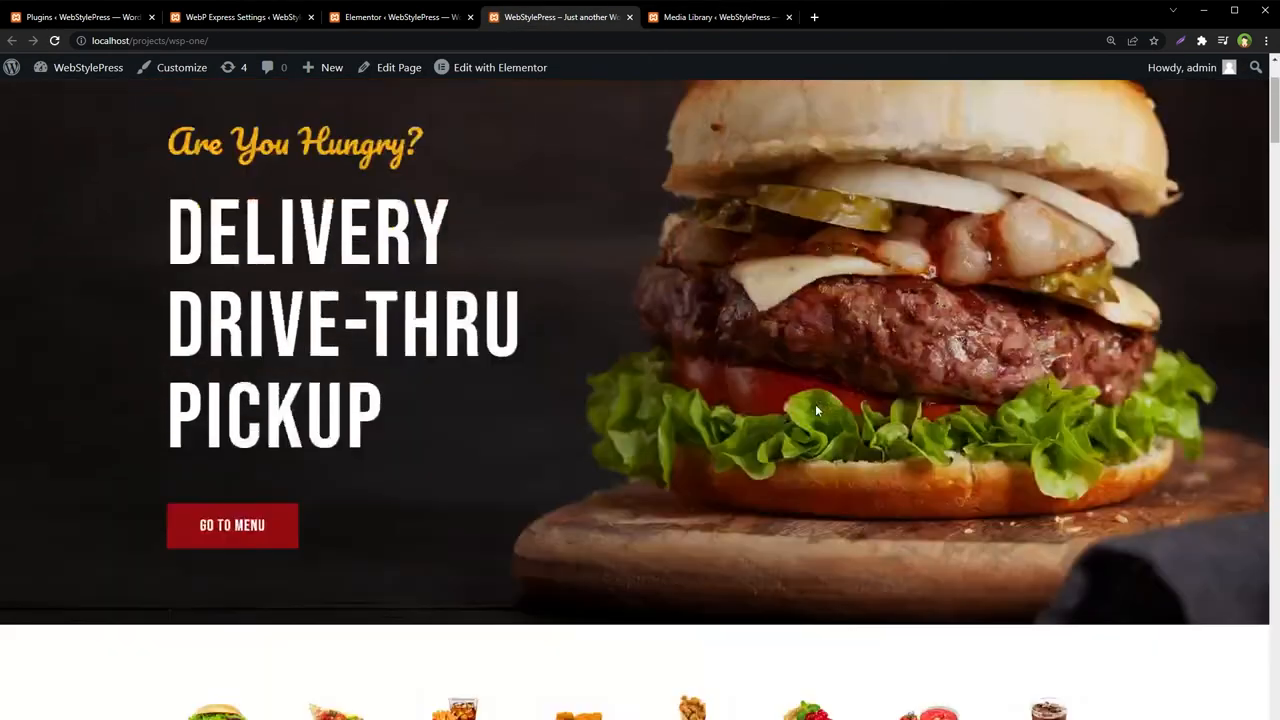
- Scroll down the homepage to check dish icons, promo cards, menu photo, reviewer portraits and pizza image
scroll(down, 3)
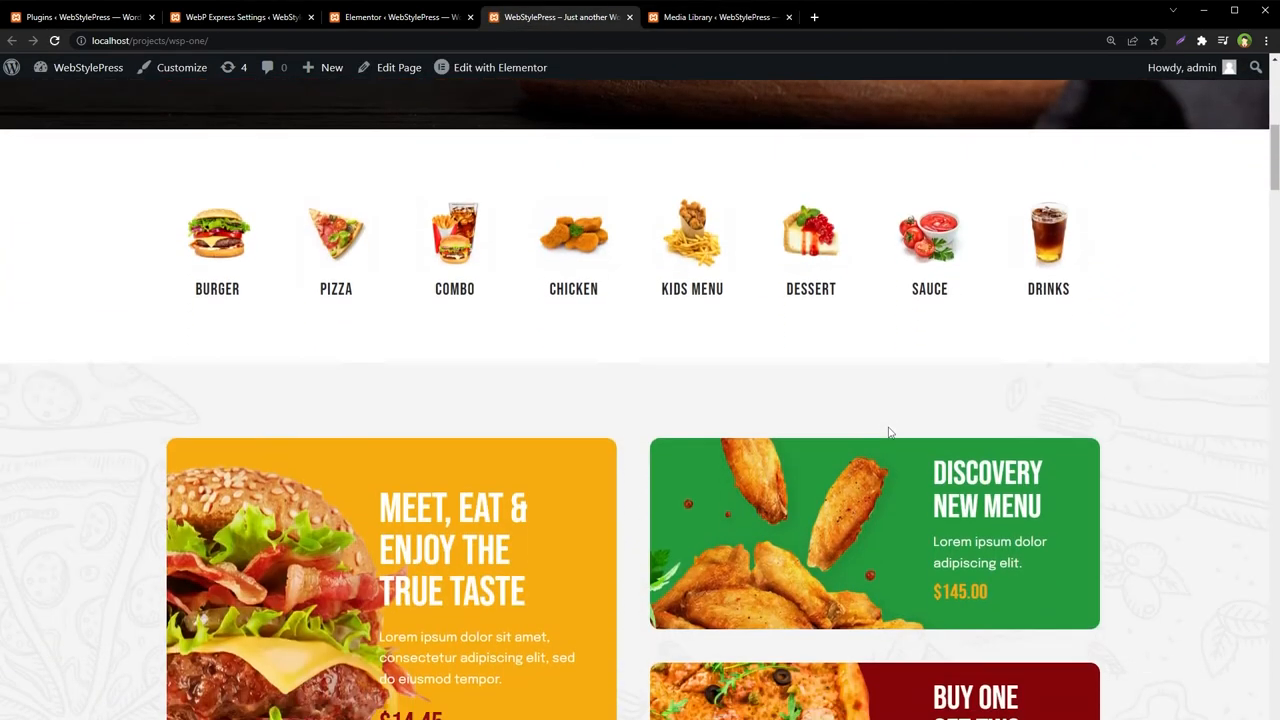
scroll(down, 3)
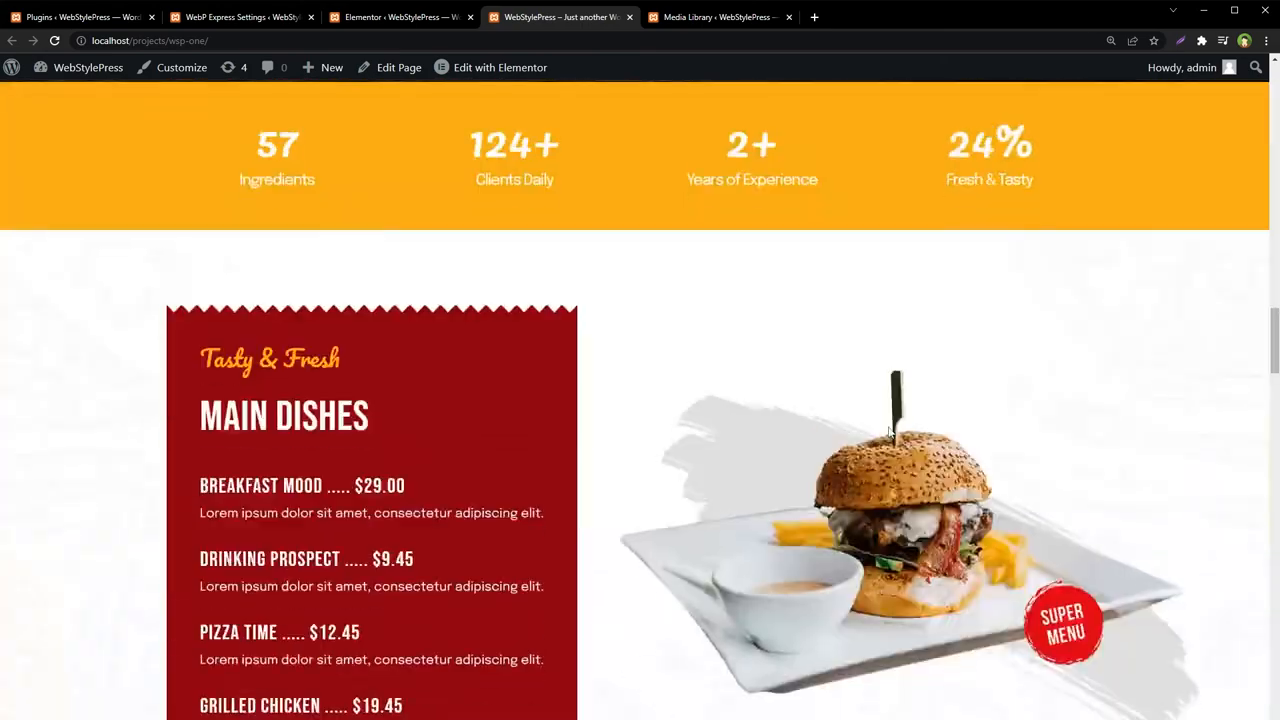
scroll(down, 3)
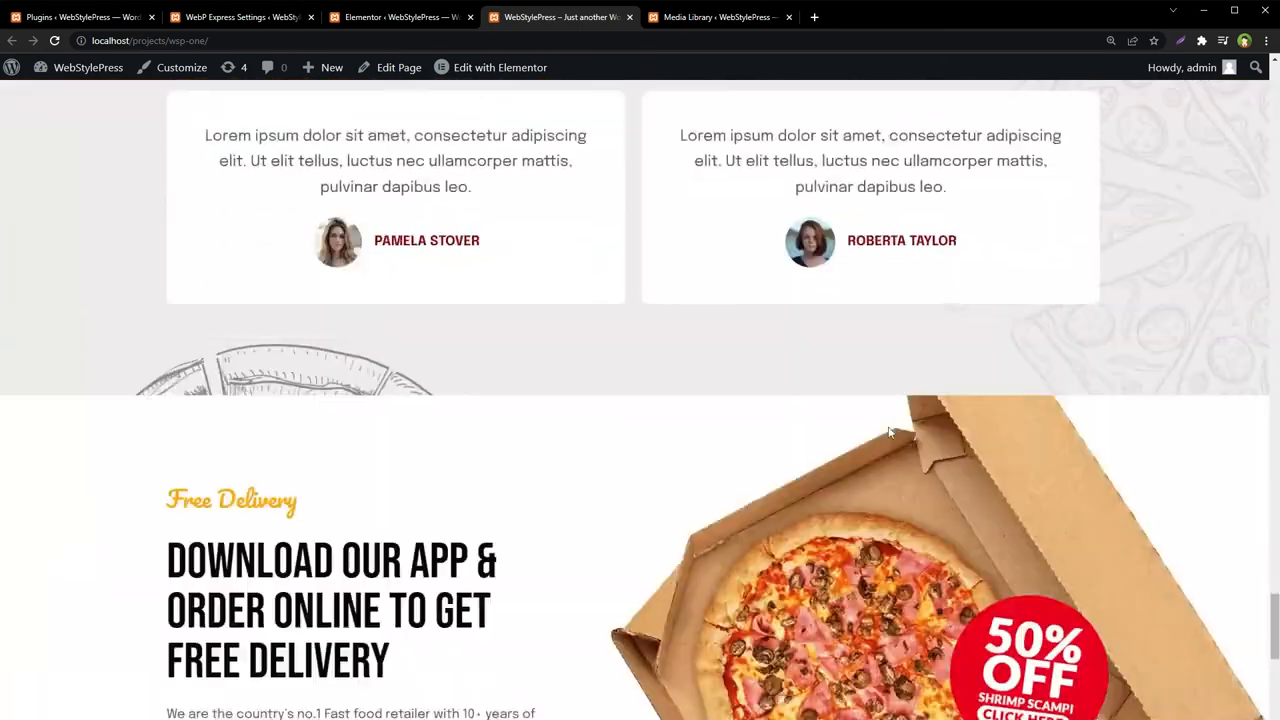